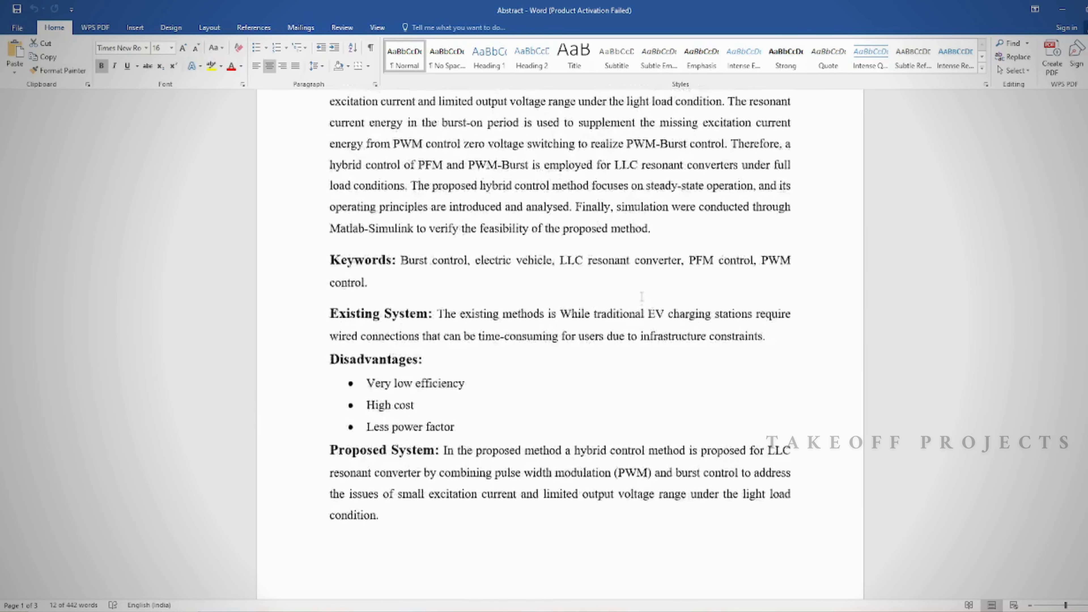
# Scroll through the search results and go to the takeoffprojects.com site
pyautogui.scroll(-3)
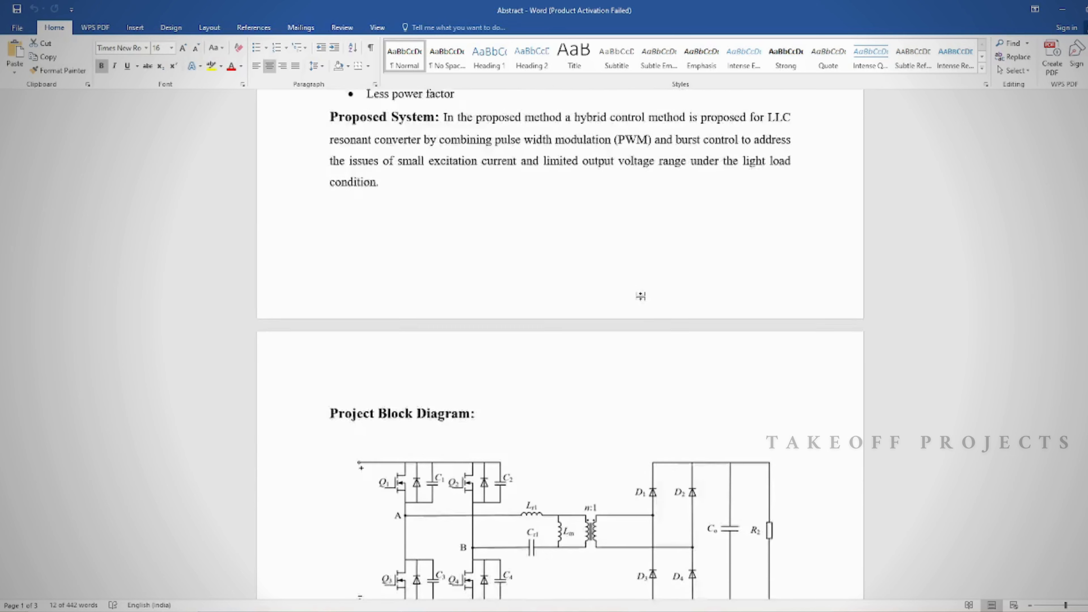
pyautogui.scroll(-3)
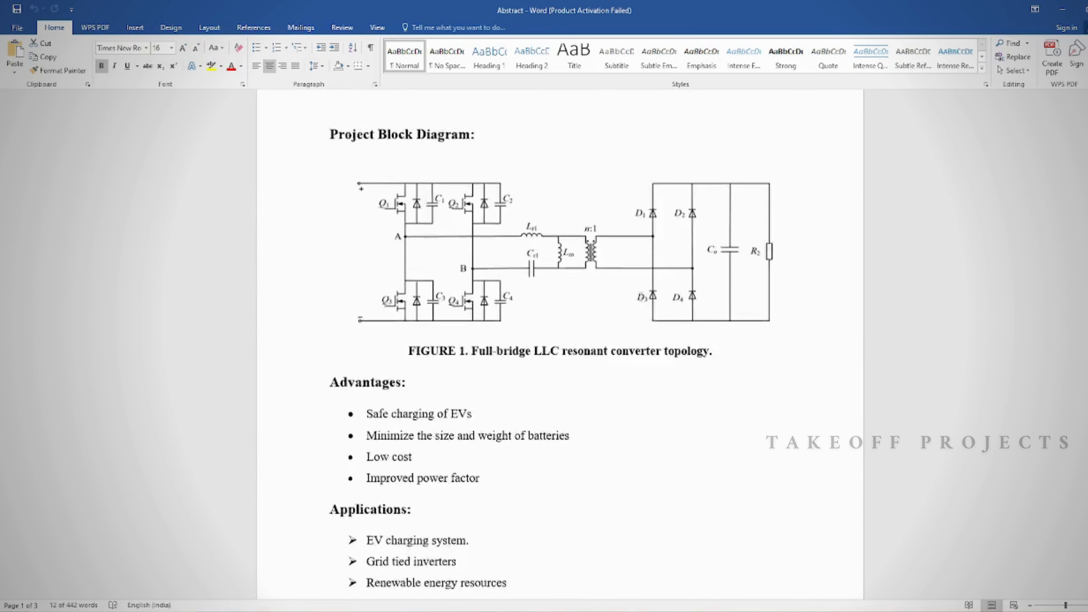
pyautogui.scroll(-3)
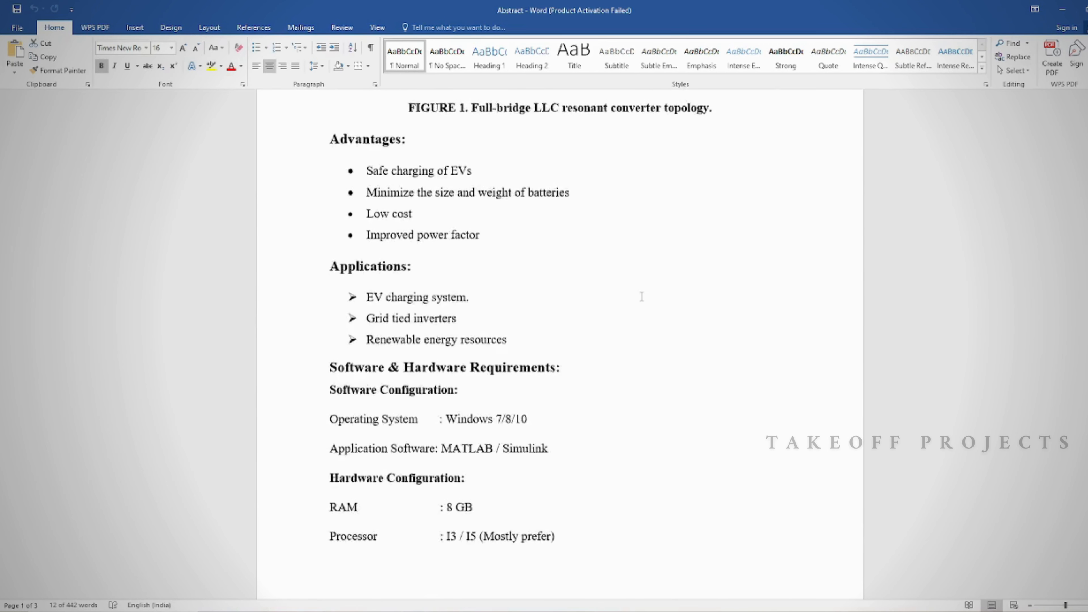
pyautogui.scroll(-3)
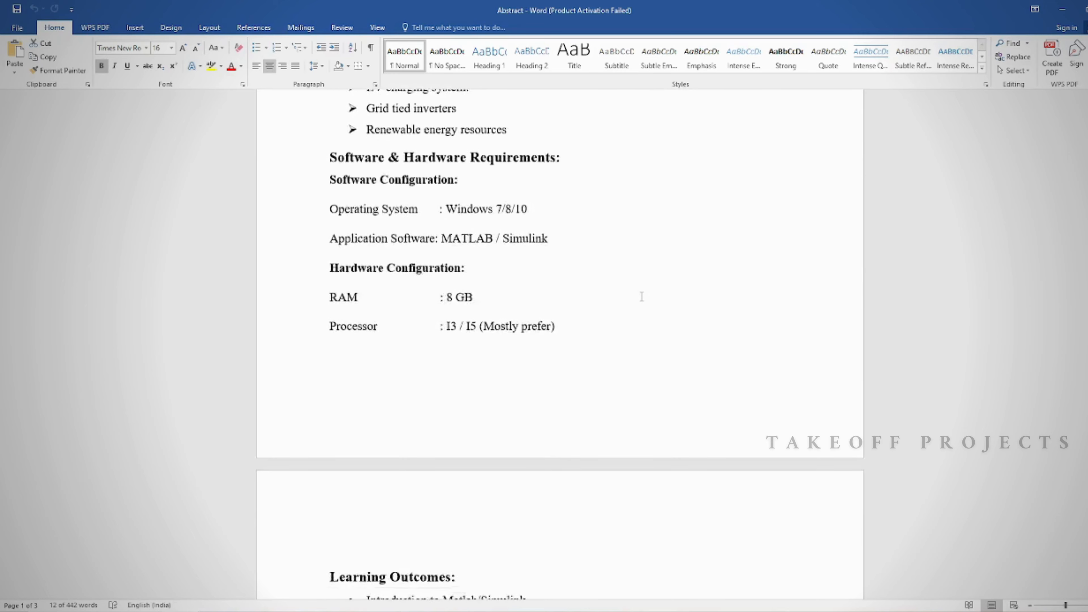
pyautogui.scroll(-3)
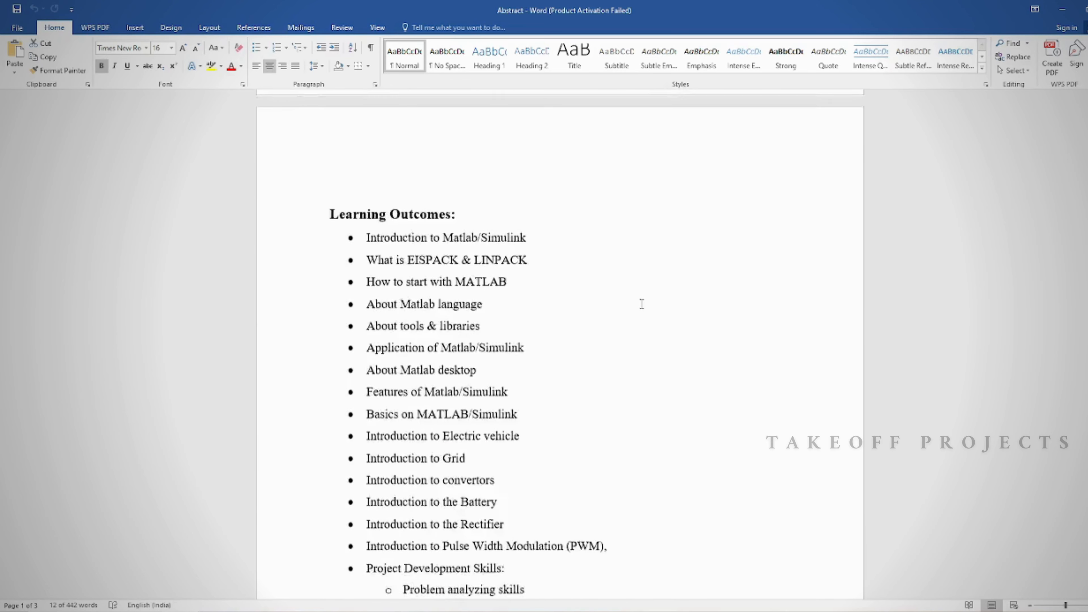
pyautogui.scroll(-3)
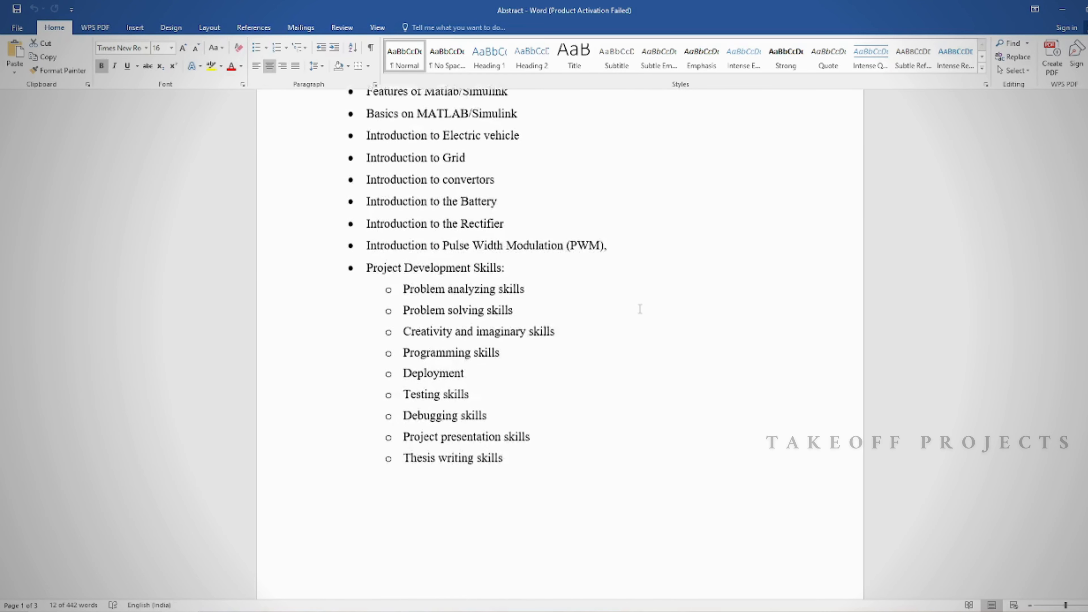
pyautogui.scroll(-3)
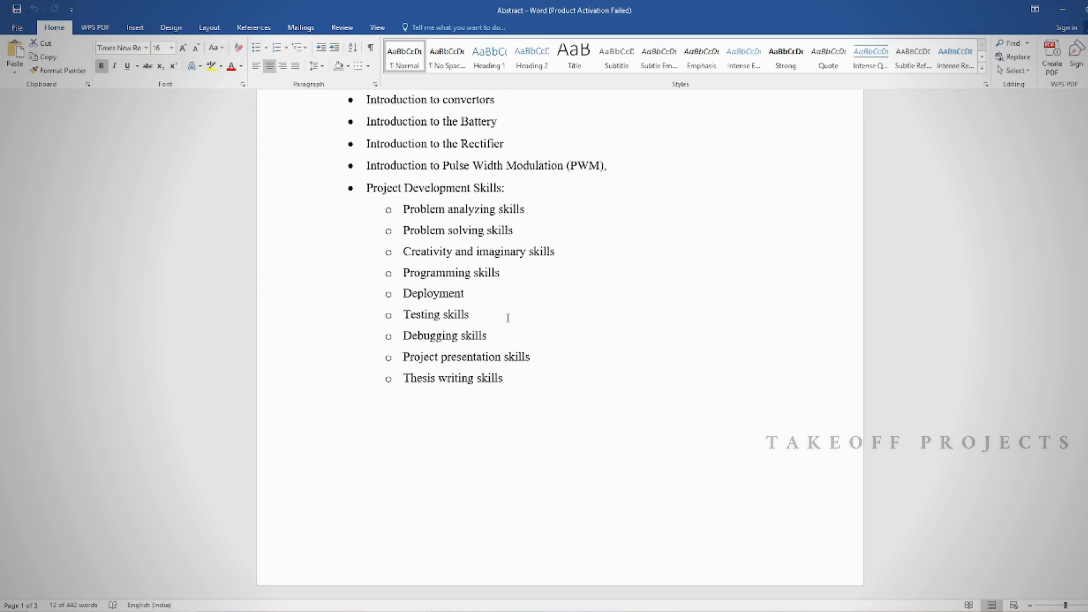
pyautogui.moveTo(507, 317)
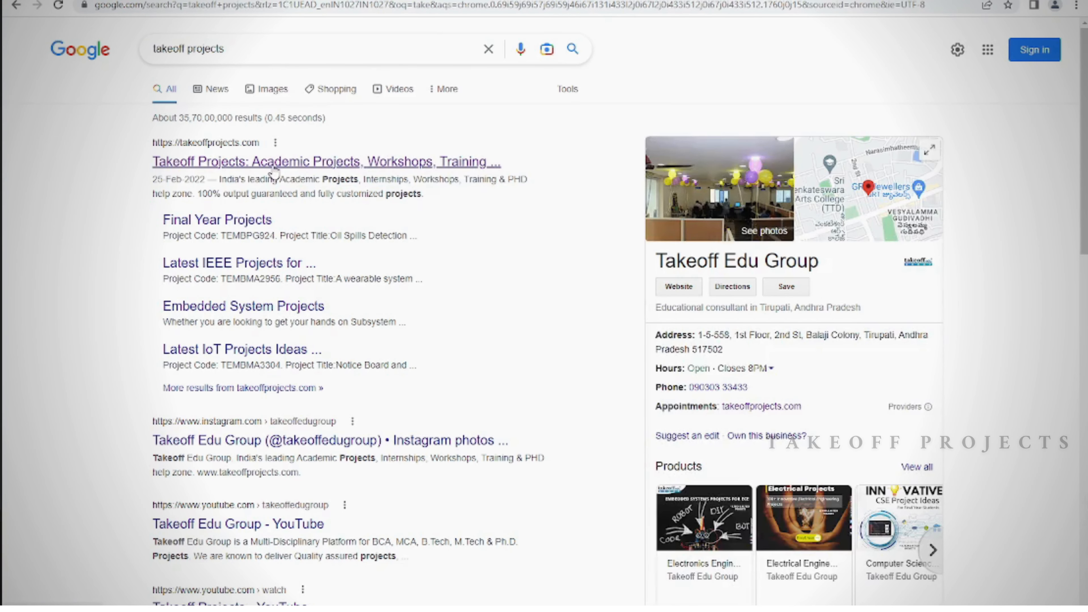
pyautogui.click(326, 161)
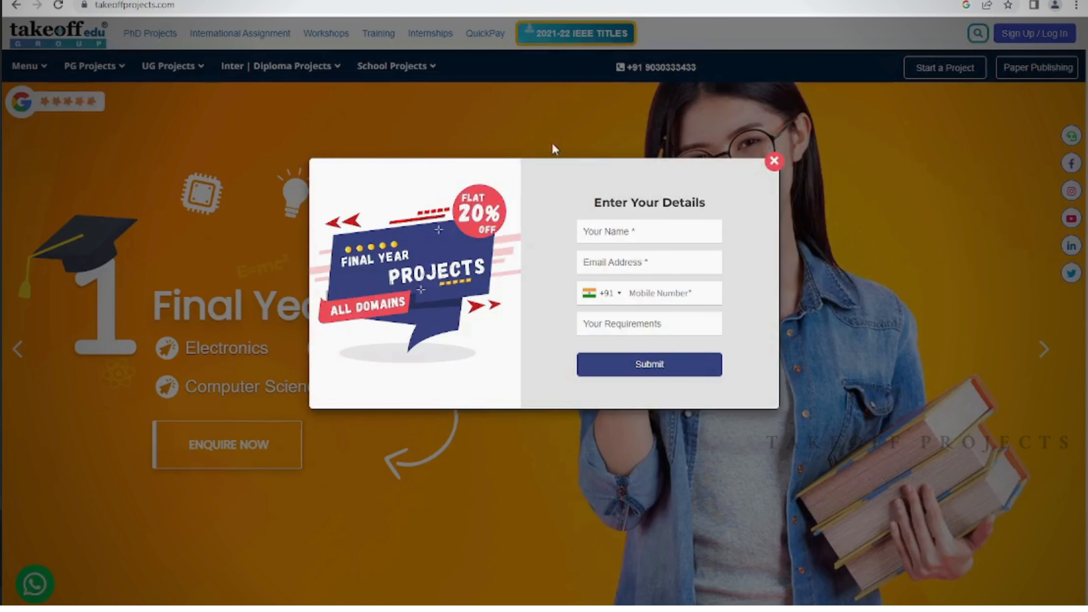
pyautogui.moveTo(774, 161)
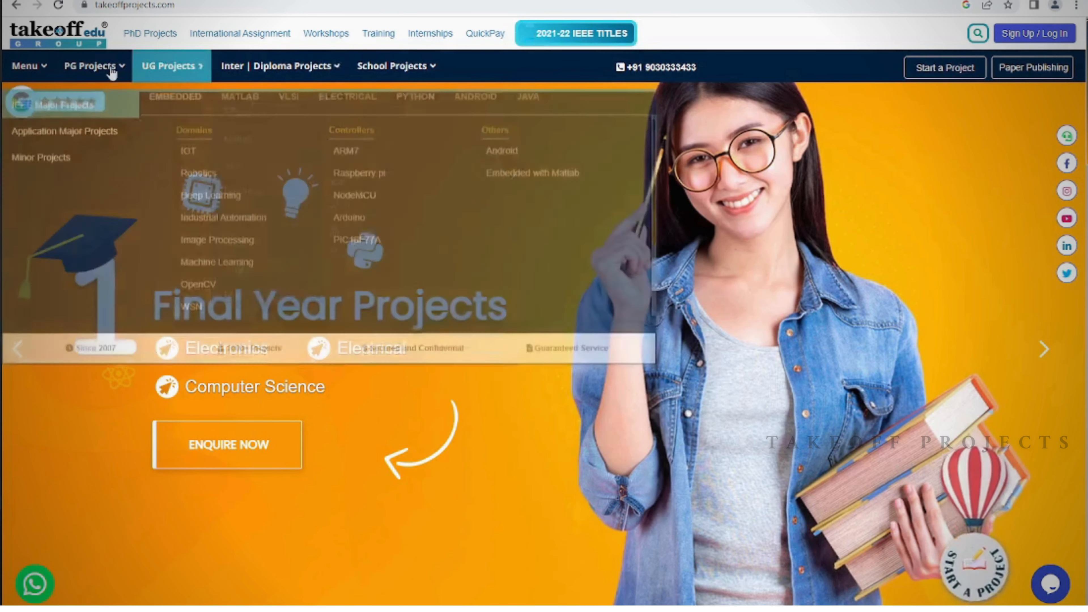
# Browse the electrical engineering projects listing from the projects menu
pyautogui.click(90, 66)
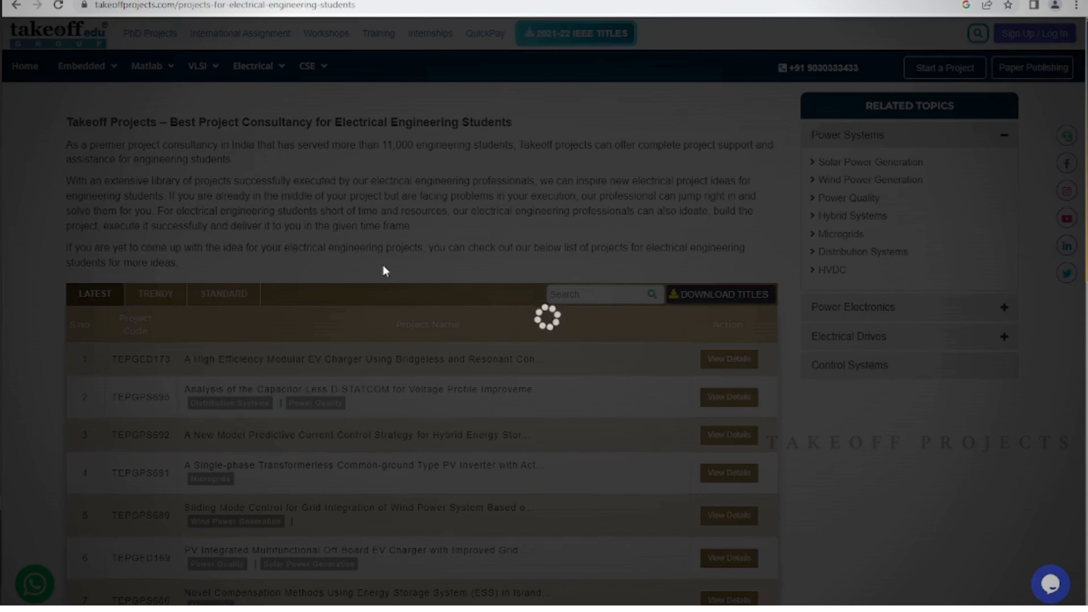
pyautogui.scroll(-3)
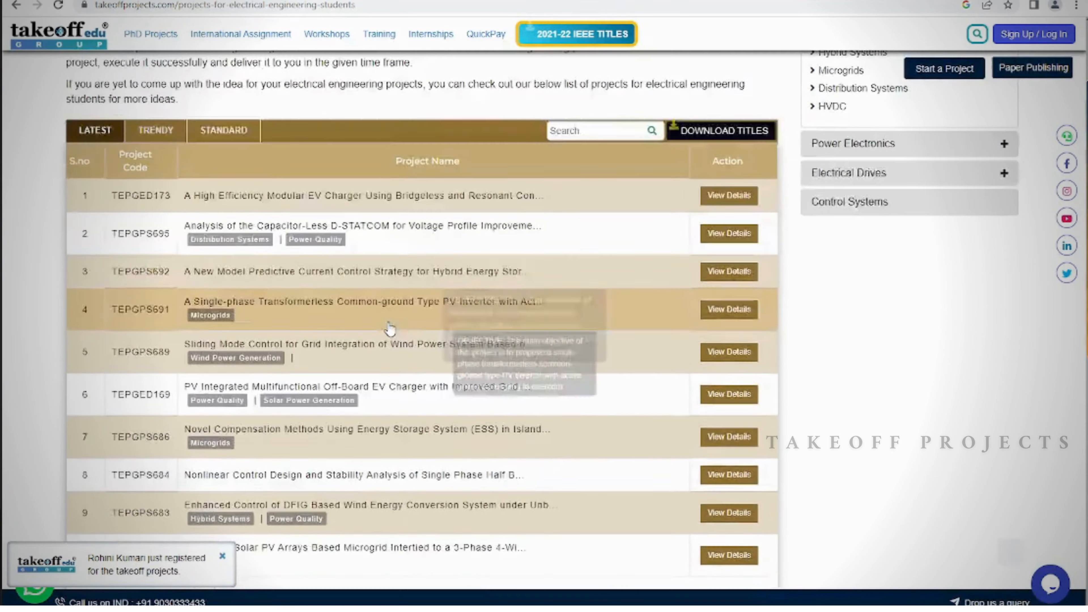
pyautogui.scroll(-3)
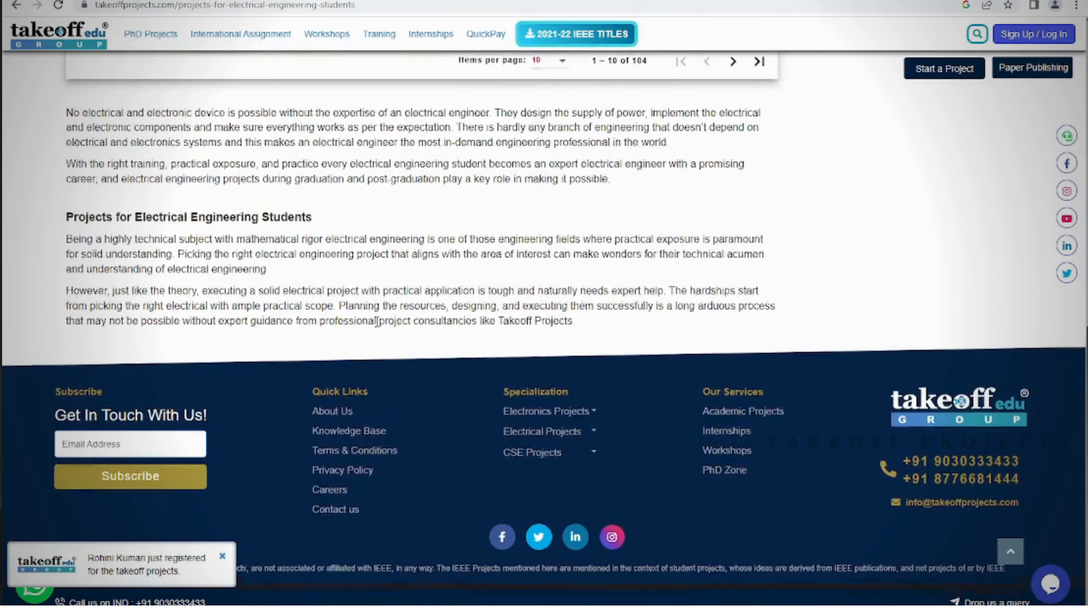
pyautogui.scroll(-3)
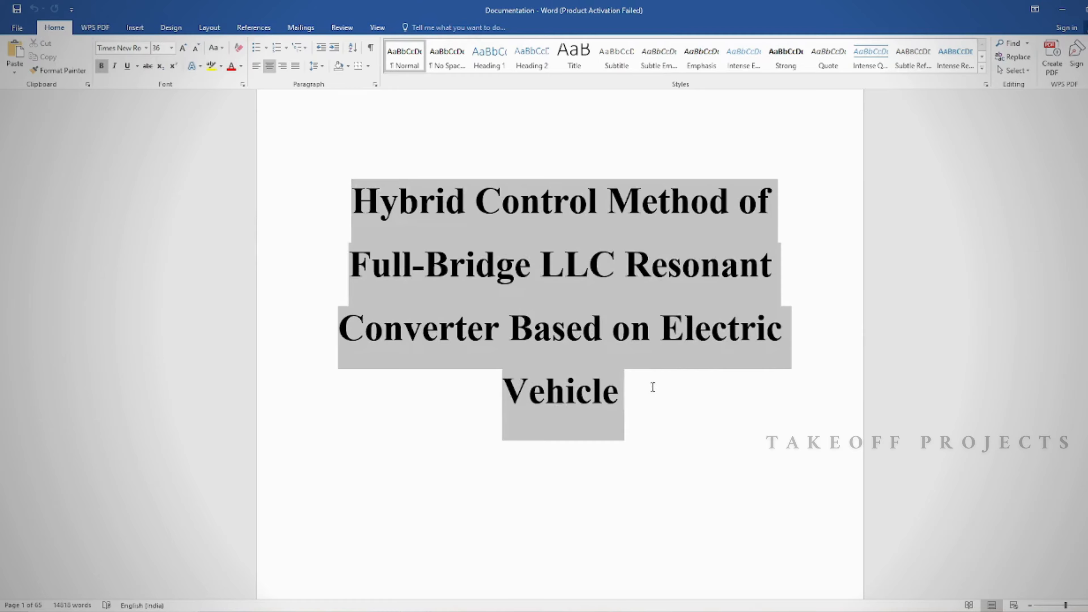
pyautogui.scroll(-3)
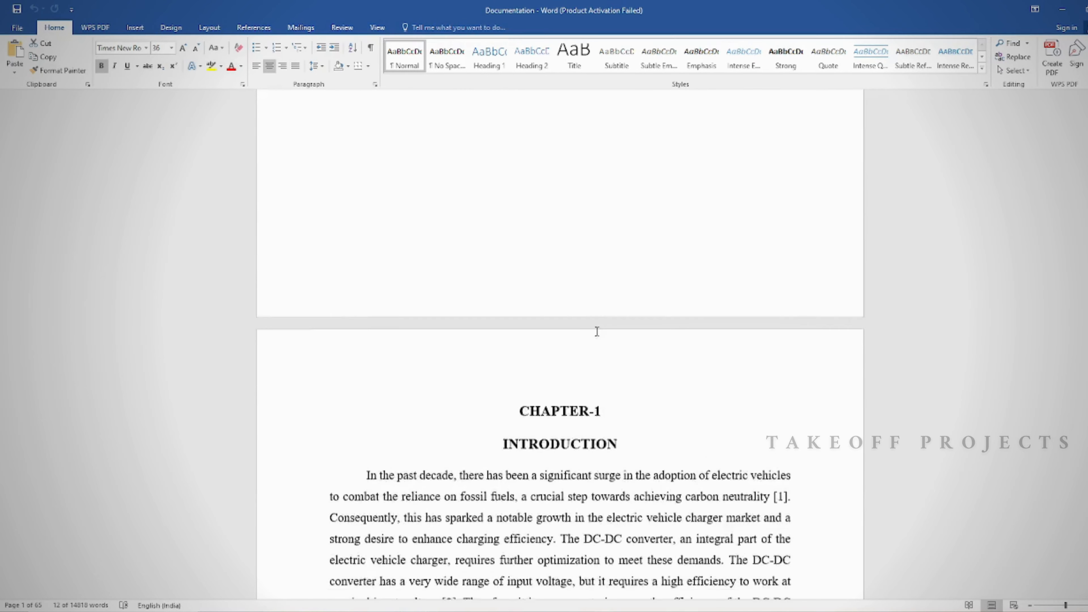
pyautogui.scroll(-3)
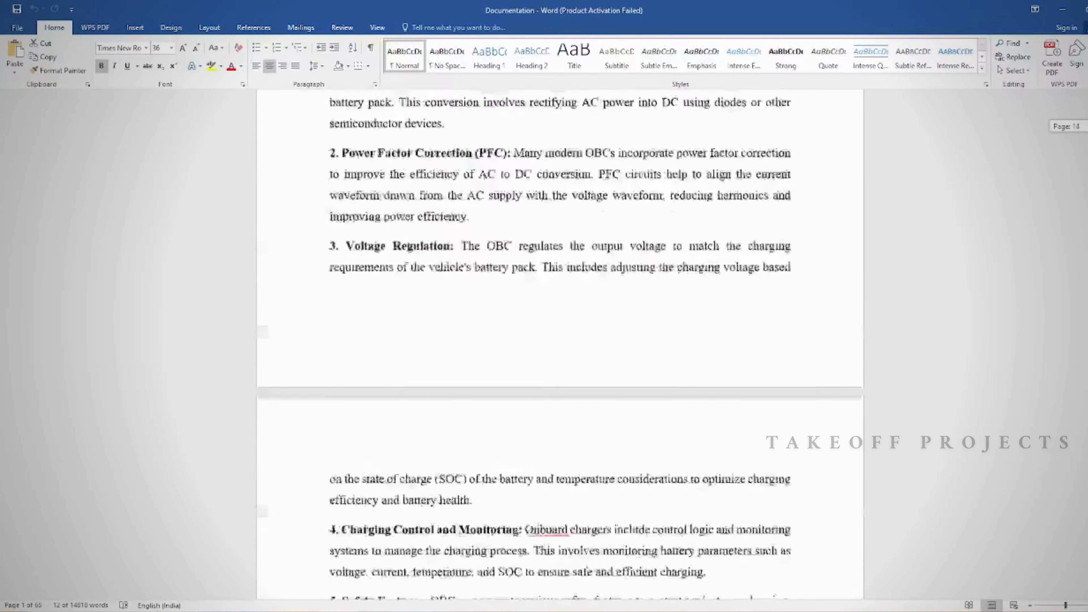
pyautogui.scroll(-3)
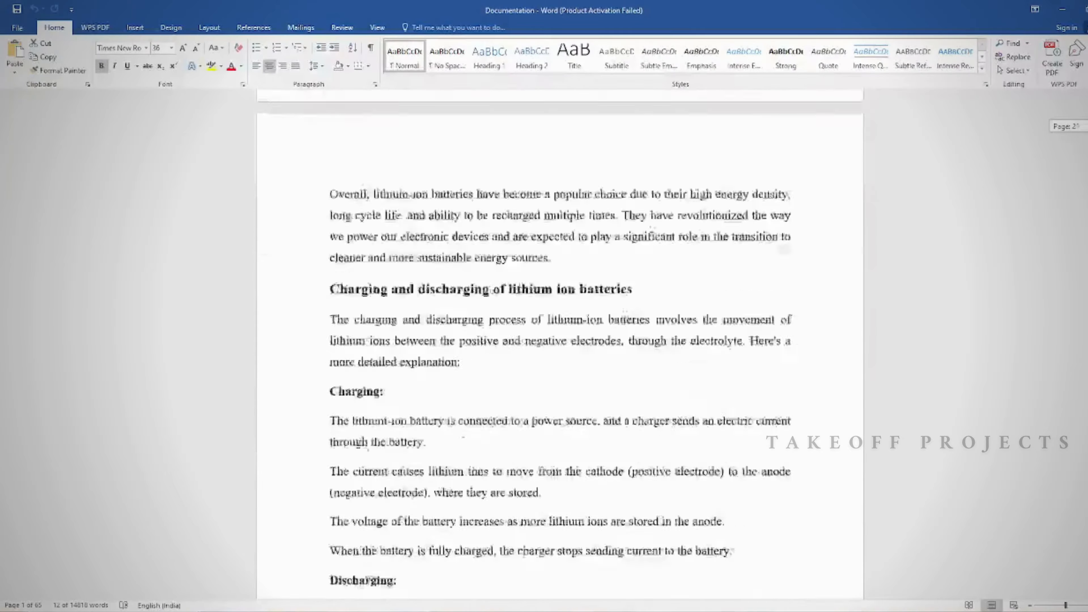
pyautogui.scroll(3)
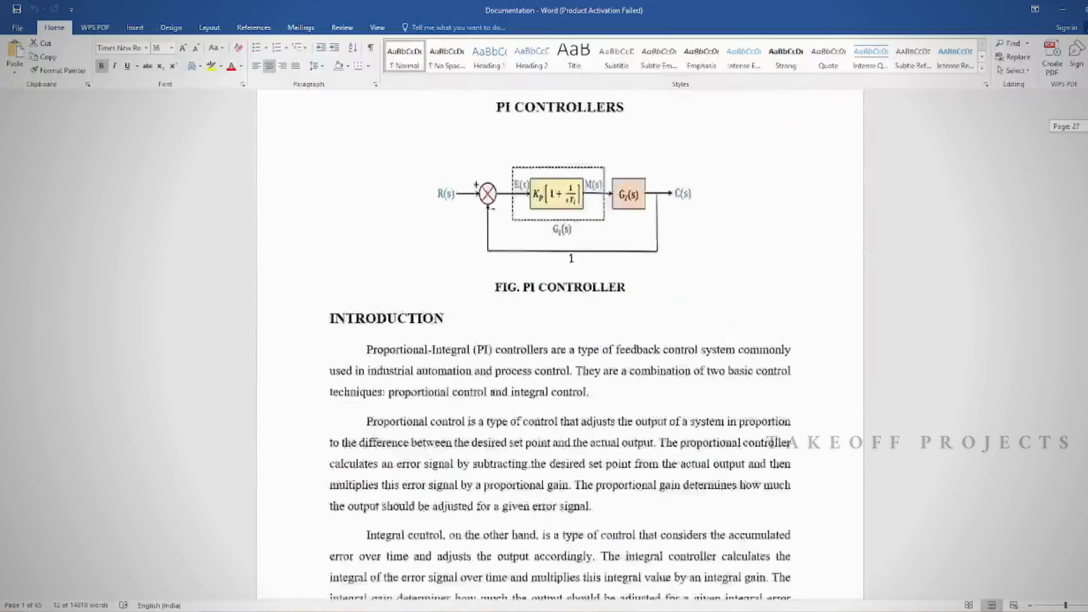
pyautogui.scroll(-3)
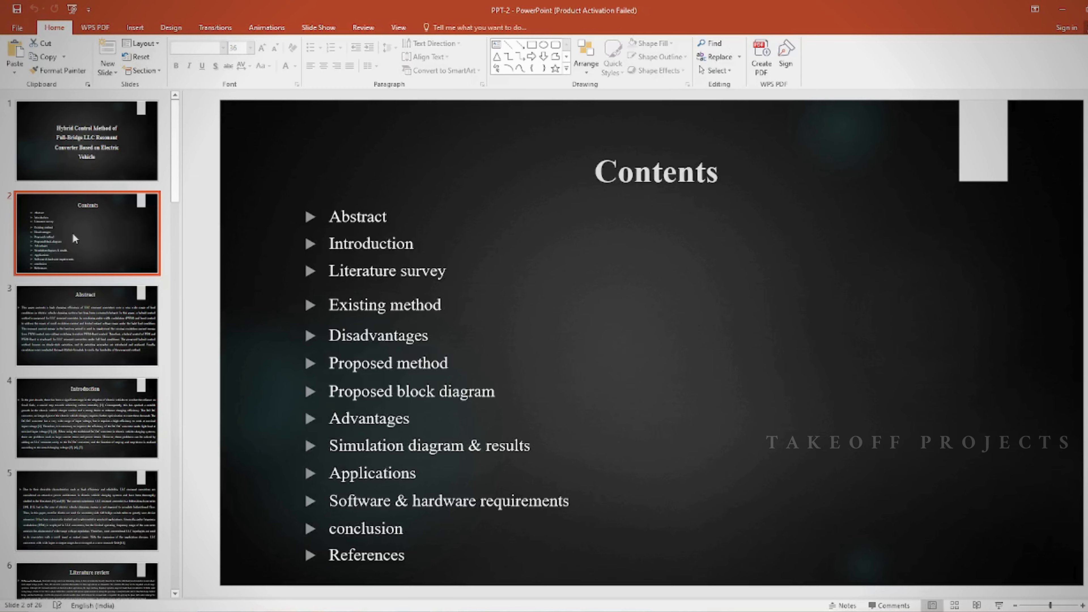
# View the Contents slide, then the simulation results slide in the thumbnail panel
pyautogui.click(86, 416)
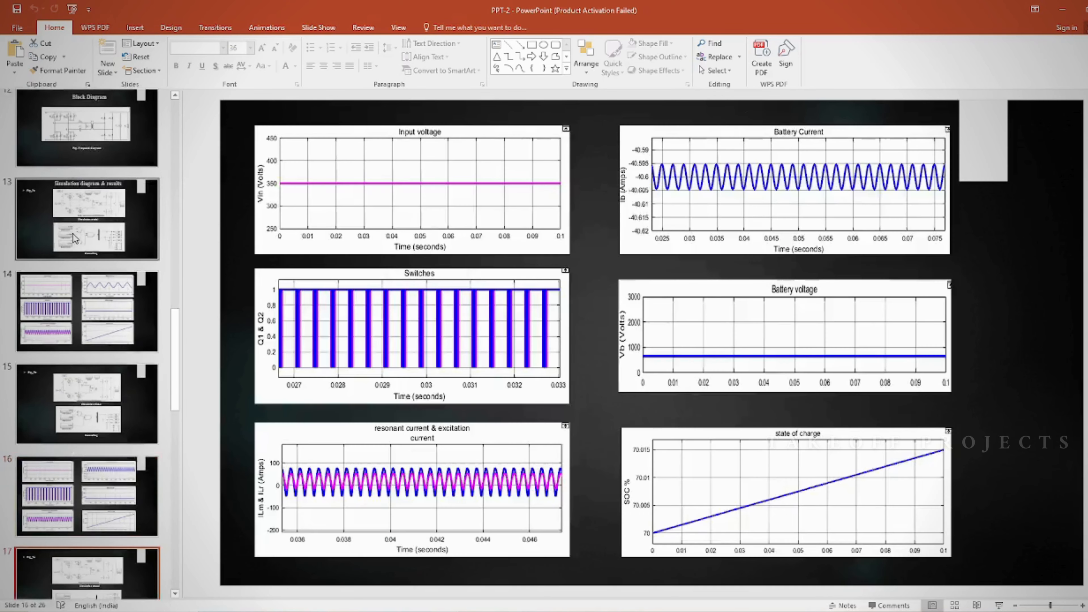
pyautogui.click(86, 507)
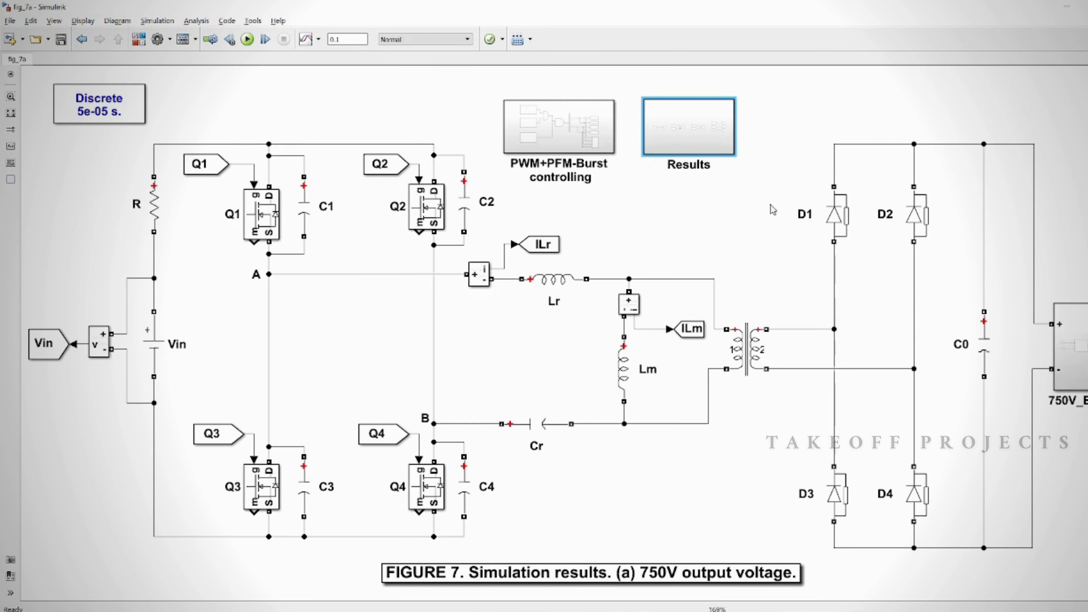
# Enter the 750 V model's Results subsystem and view the Q1 & Q2 switching waveform
pyautogui.click(558, 127)
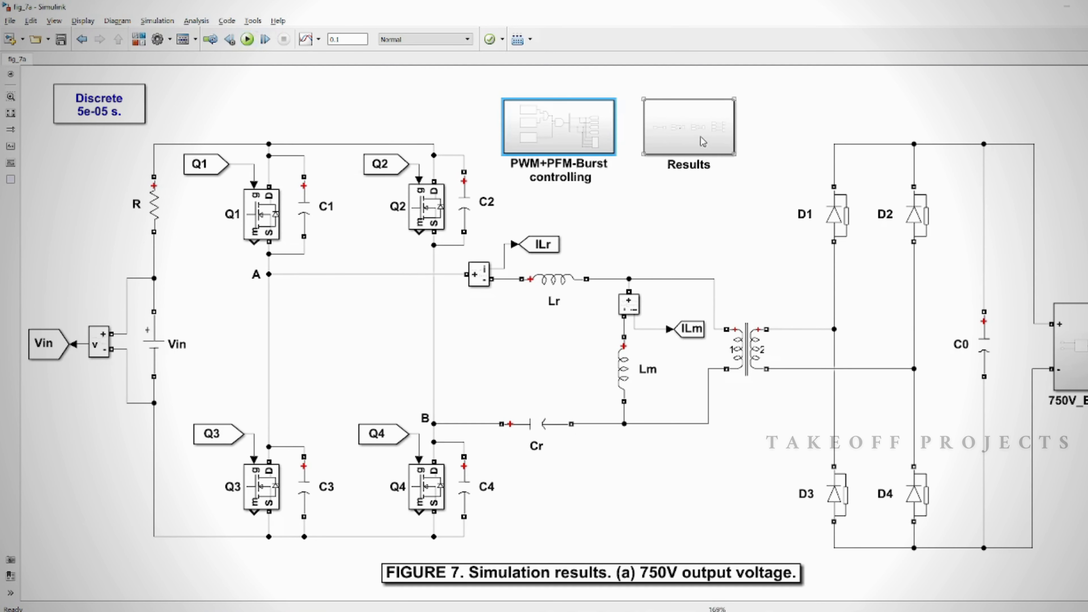
pyautogui.doubleClick(687, 126)
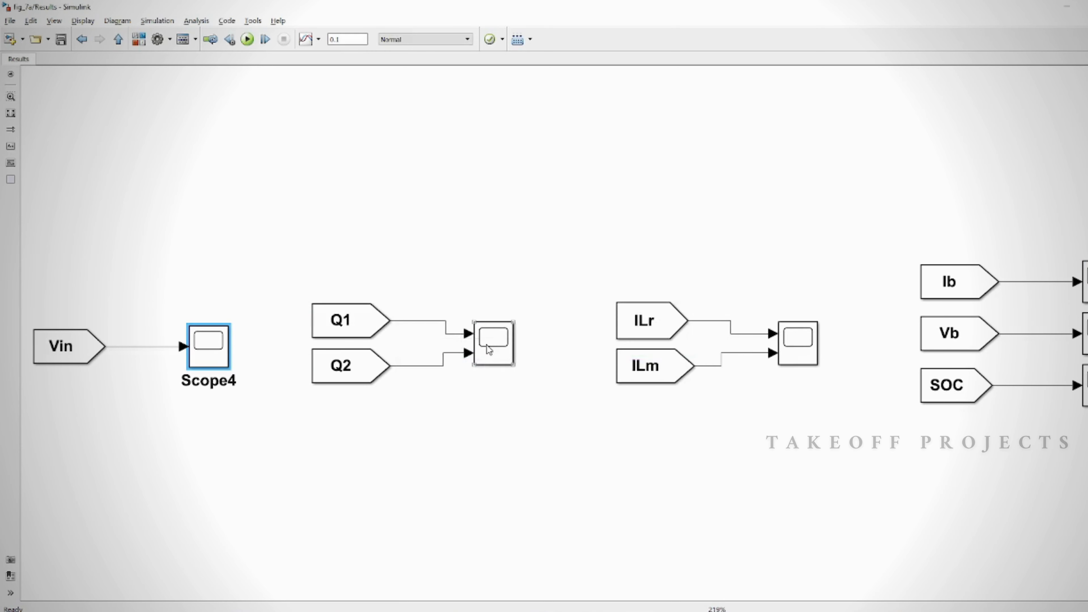
pyautogui.doubleClick(492, 343)
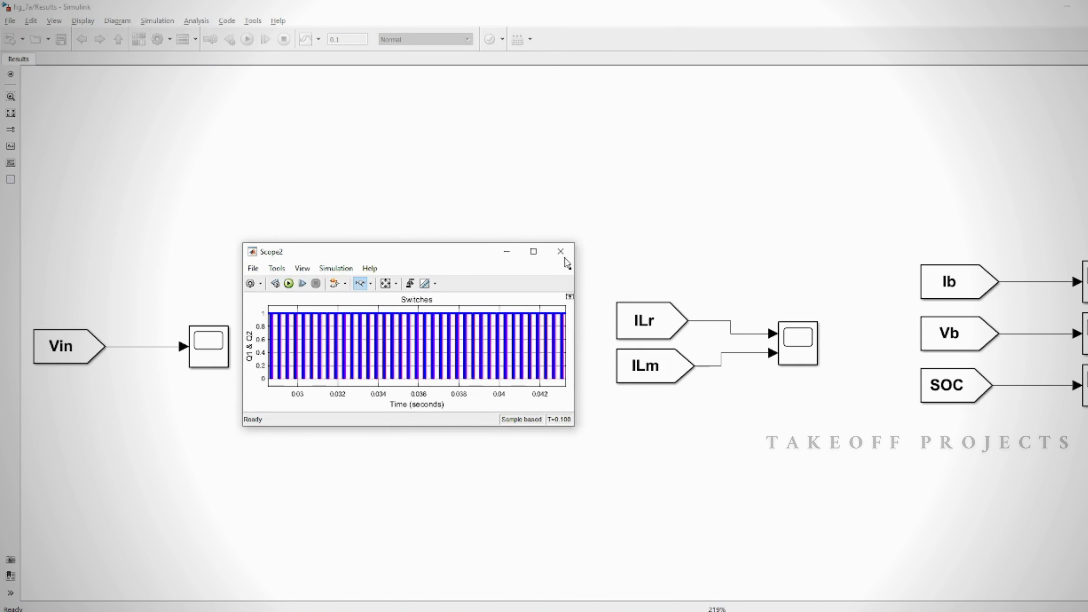
# View the resonant/excitation current and battery voltage scopes, then close them
pyautogui.doubleClick(797, 343)
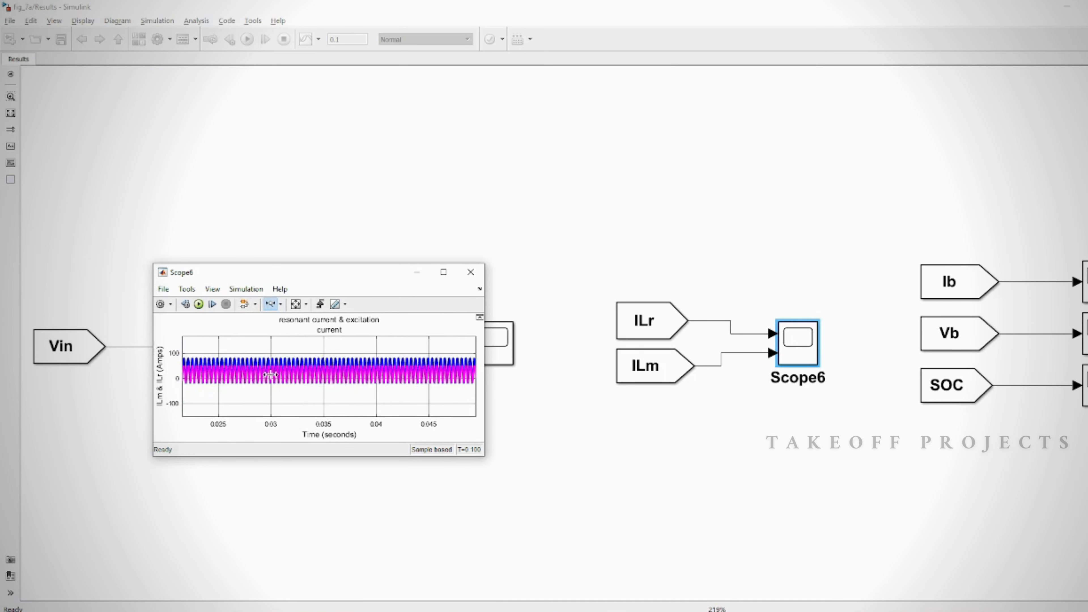
pyautogui.click(471, 271)
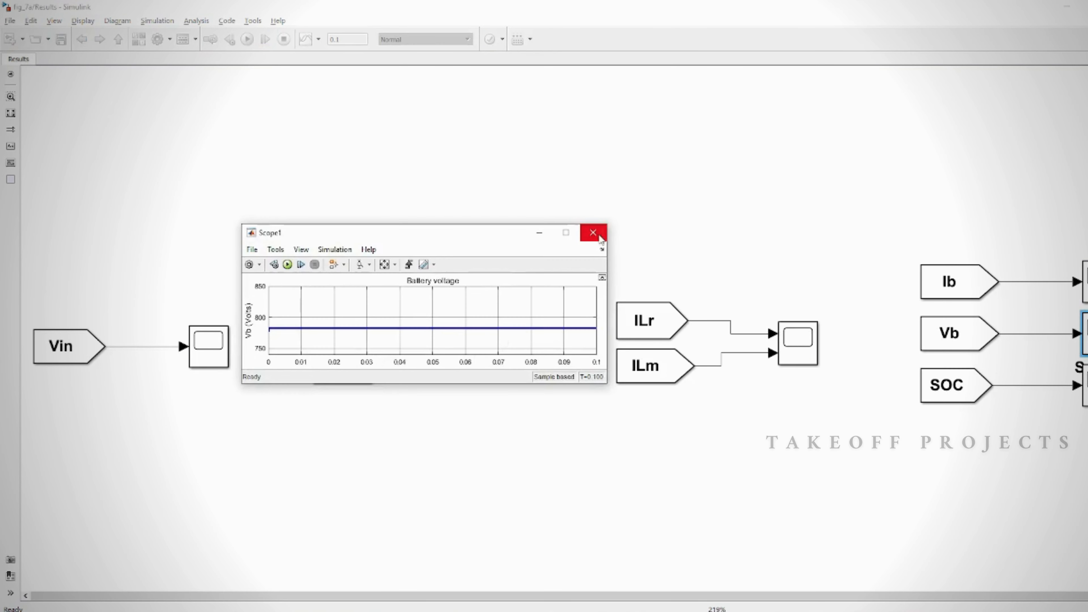
pyautogui.click(593, 232)
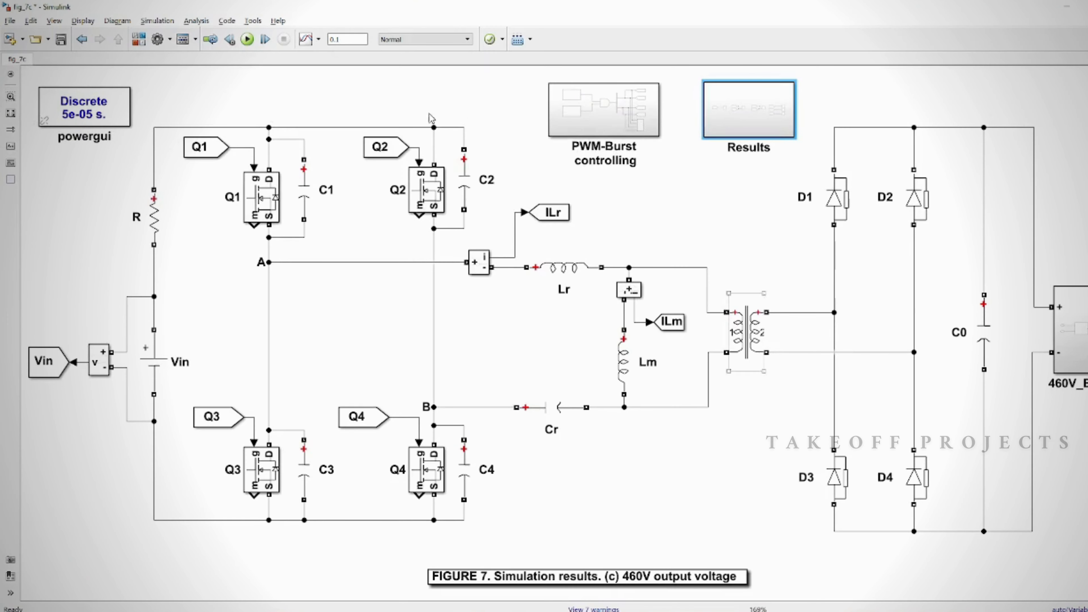
# Enter the 460 V model's Results subsystem and check the resonant and excitation current scope
pyautogui.doubleClick(603, 109)
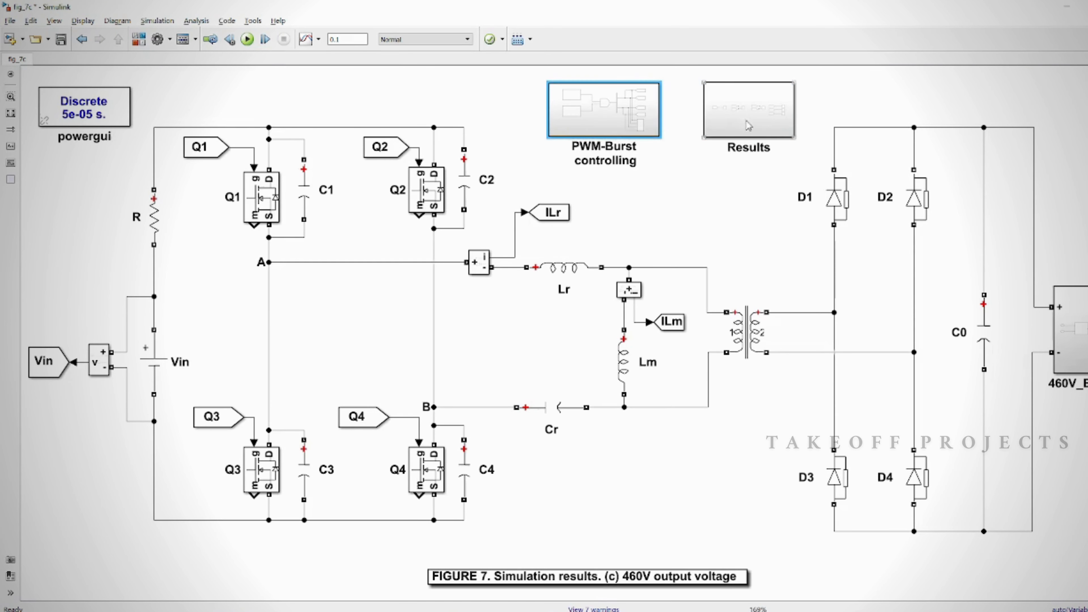
pyautogui.doubleClick(747, 110)
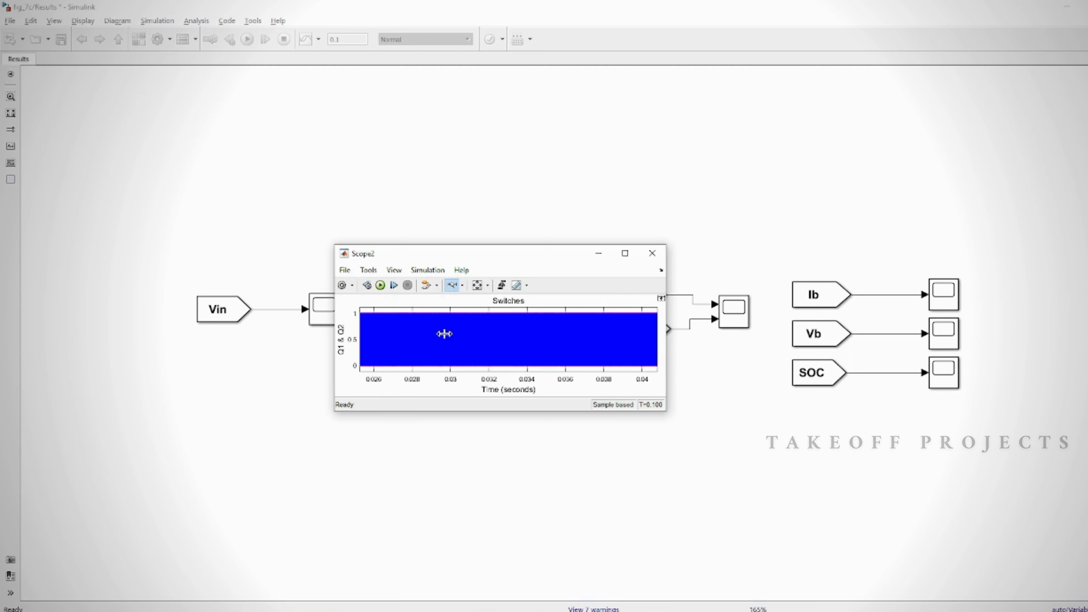
pyautogui.doubleClick(733, 311)
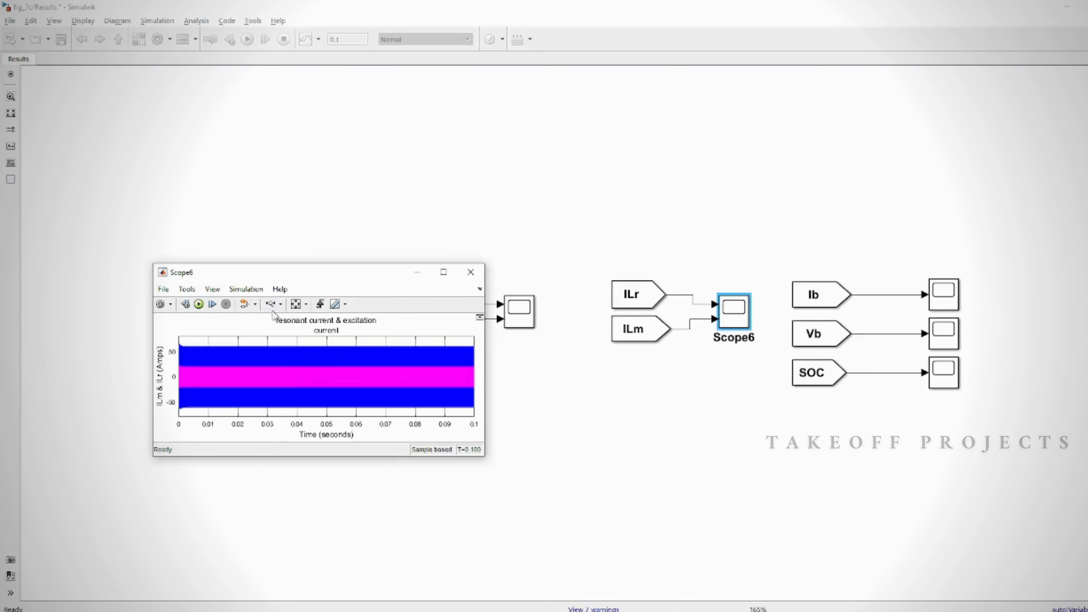
pyautogui.click(470, 272)
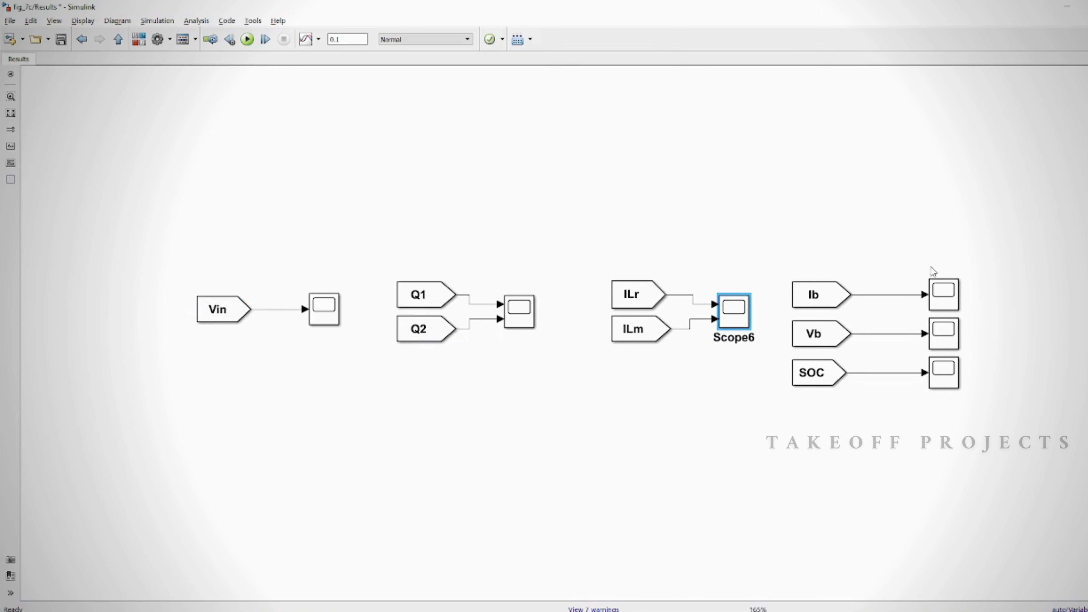